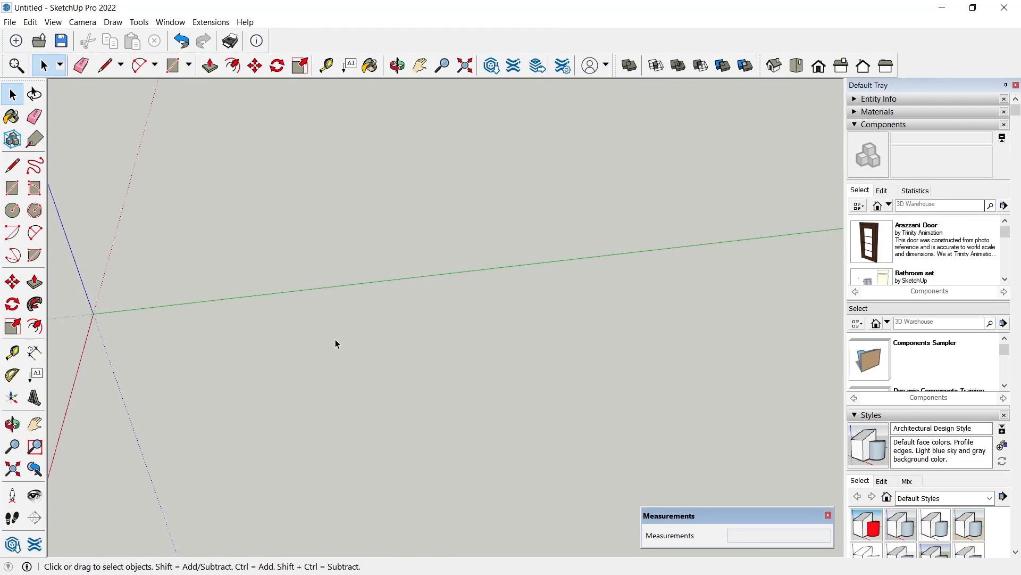
pyautogui.moveTo(331, 354)
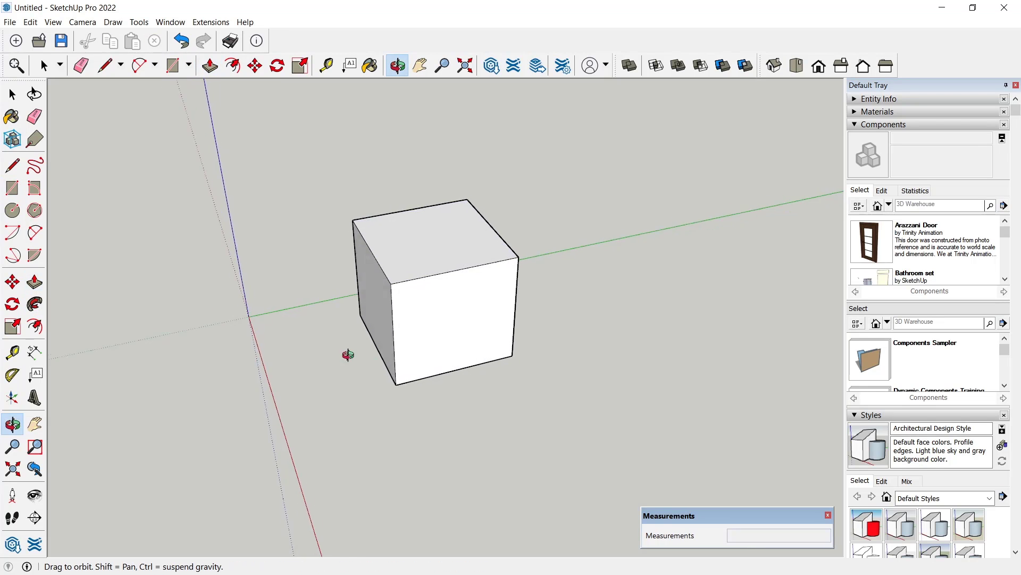
# Step: Push/Pull the square face into a box 661 mm tall
pyautogui.click(209, 65)
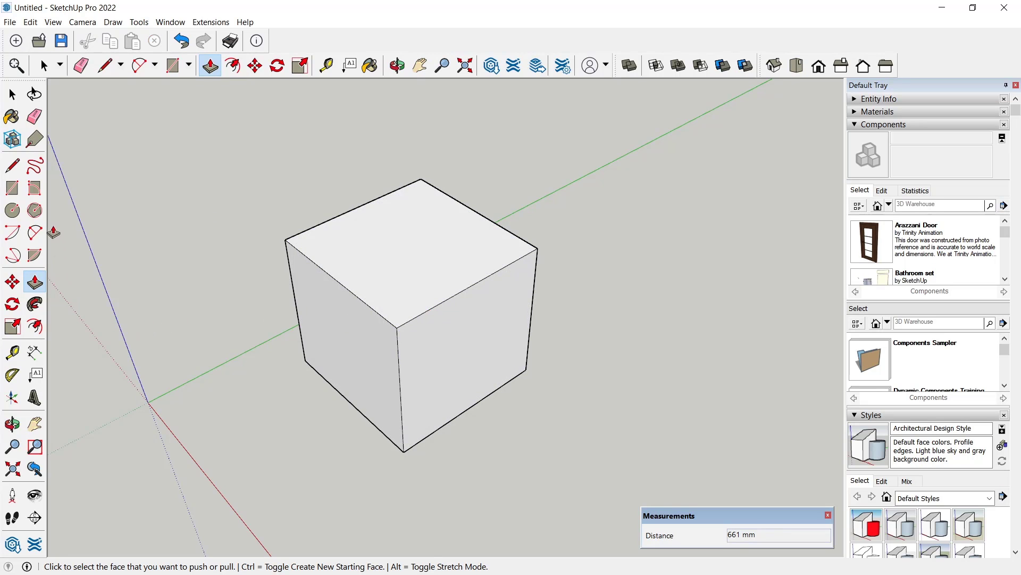
# Step: Draw a quarter-arc profile on a top corner and sweep it along the top edges with Follow Me
pyautogui.click(139, 65)
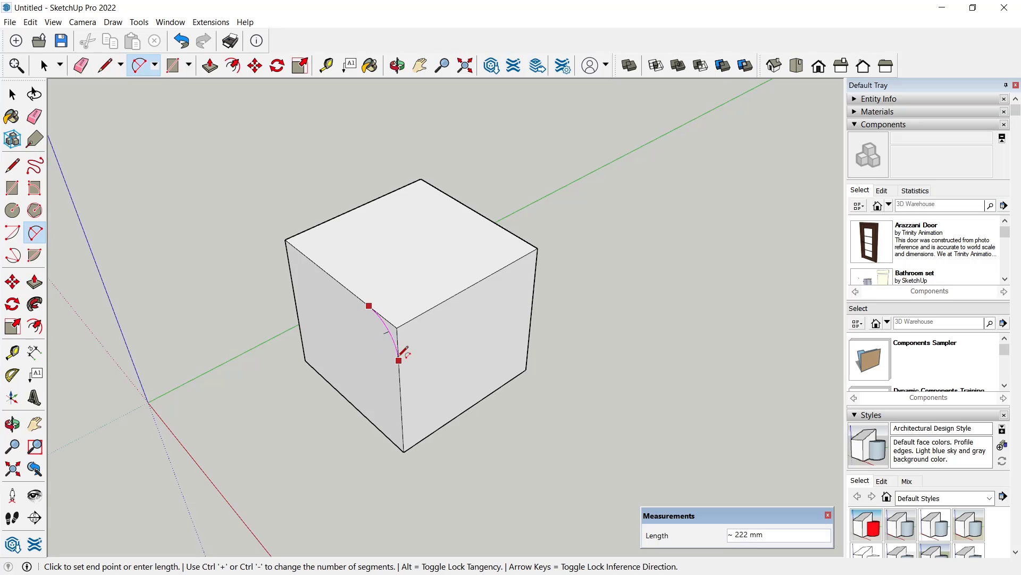
pyautogui.click(397, 65)
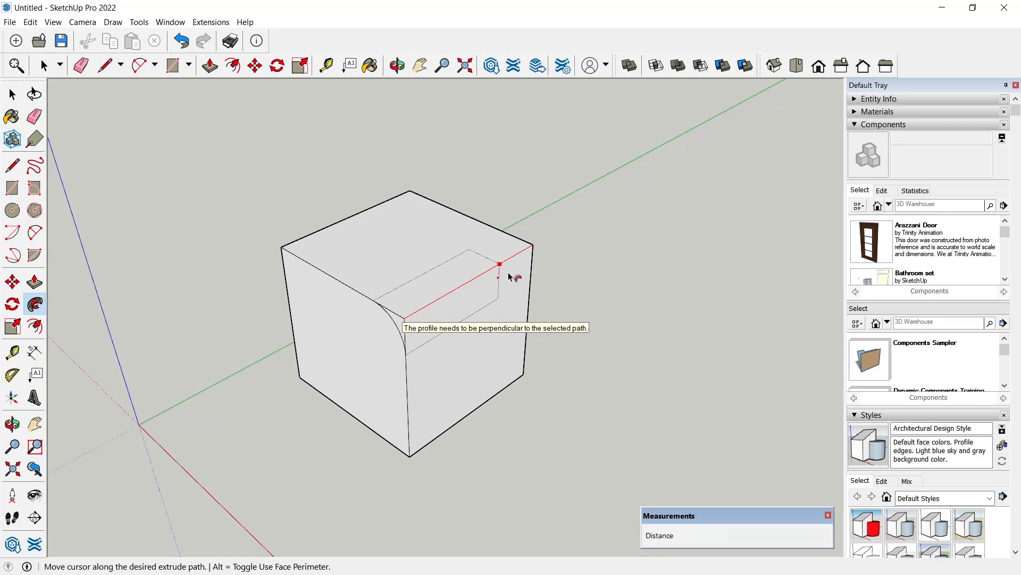
pyautogui.moveTo(348, 226)
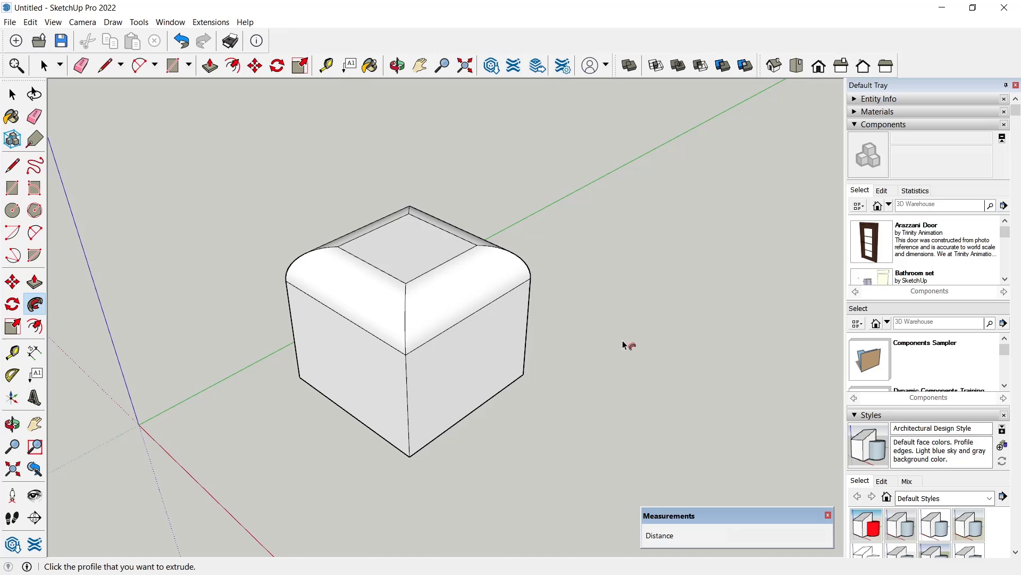
pyautogui.click(397, 64)
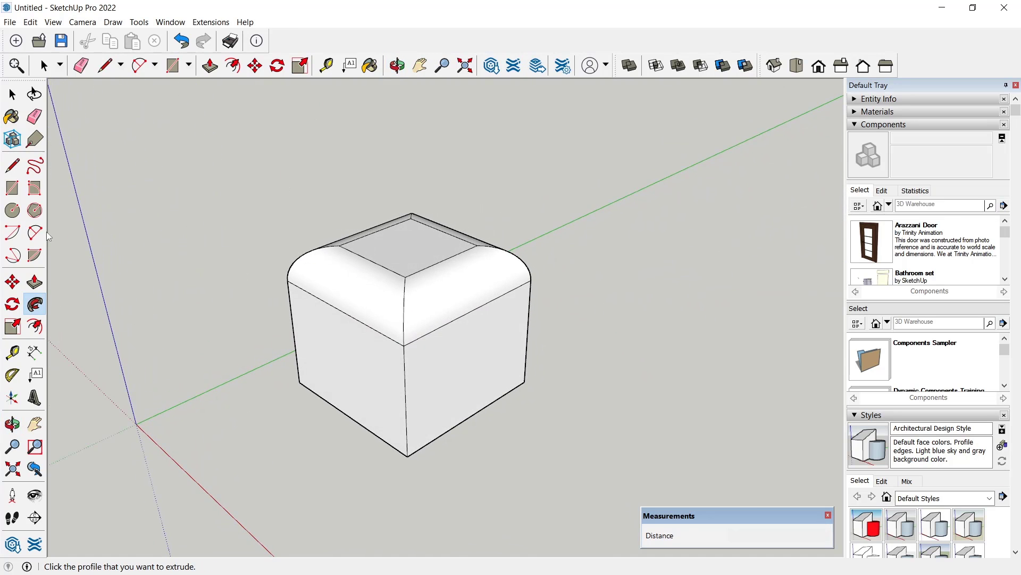
# Step: Draw a corner arc at the bottom, sweep it around the bottom edges, and orbit to inspect
pyautogui.click(138, 65)
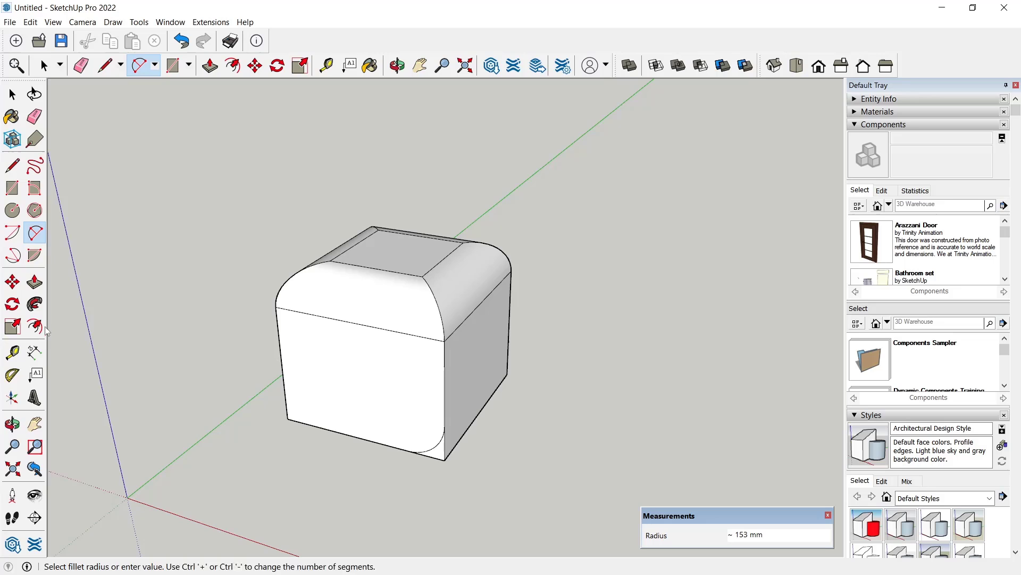
pyautogui.click(396, 65)
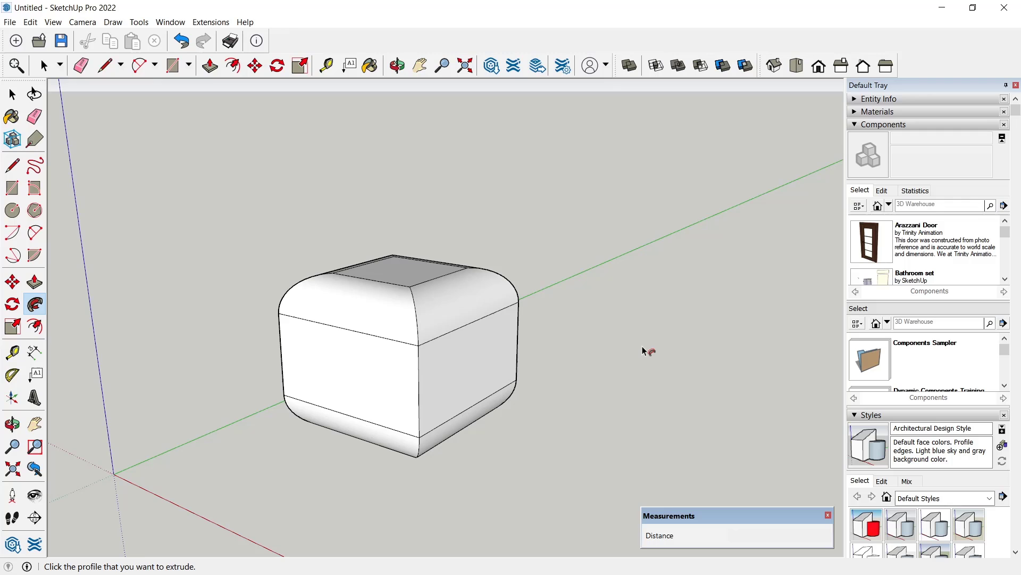
pyautogui.click(397, 65)
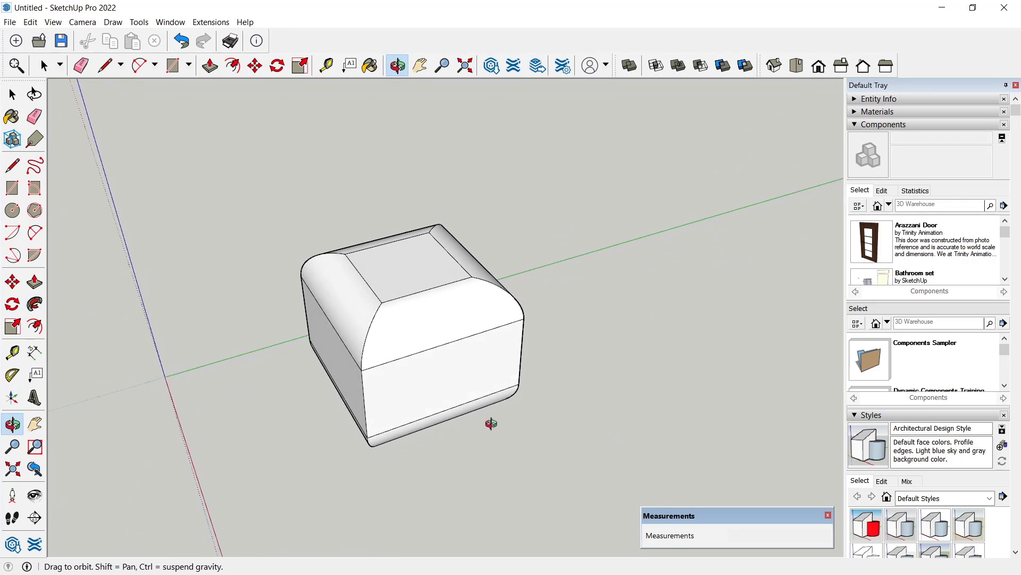